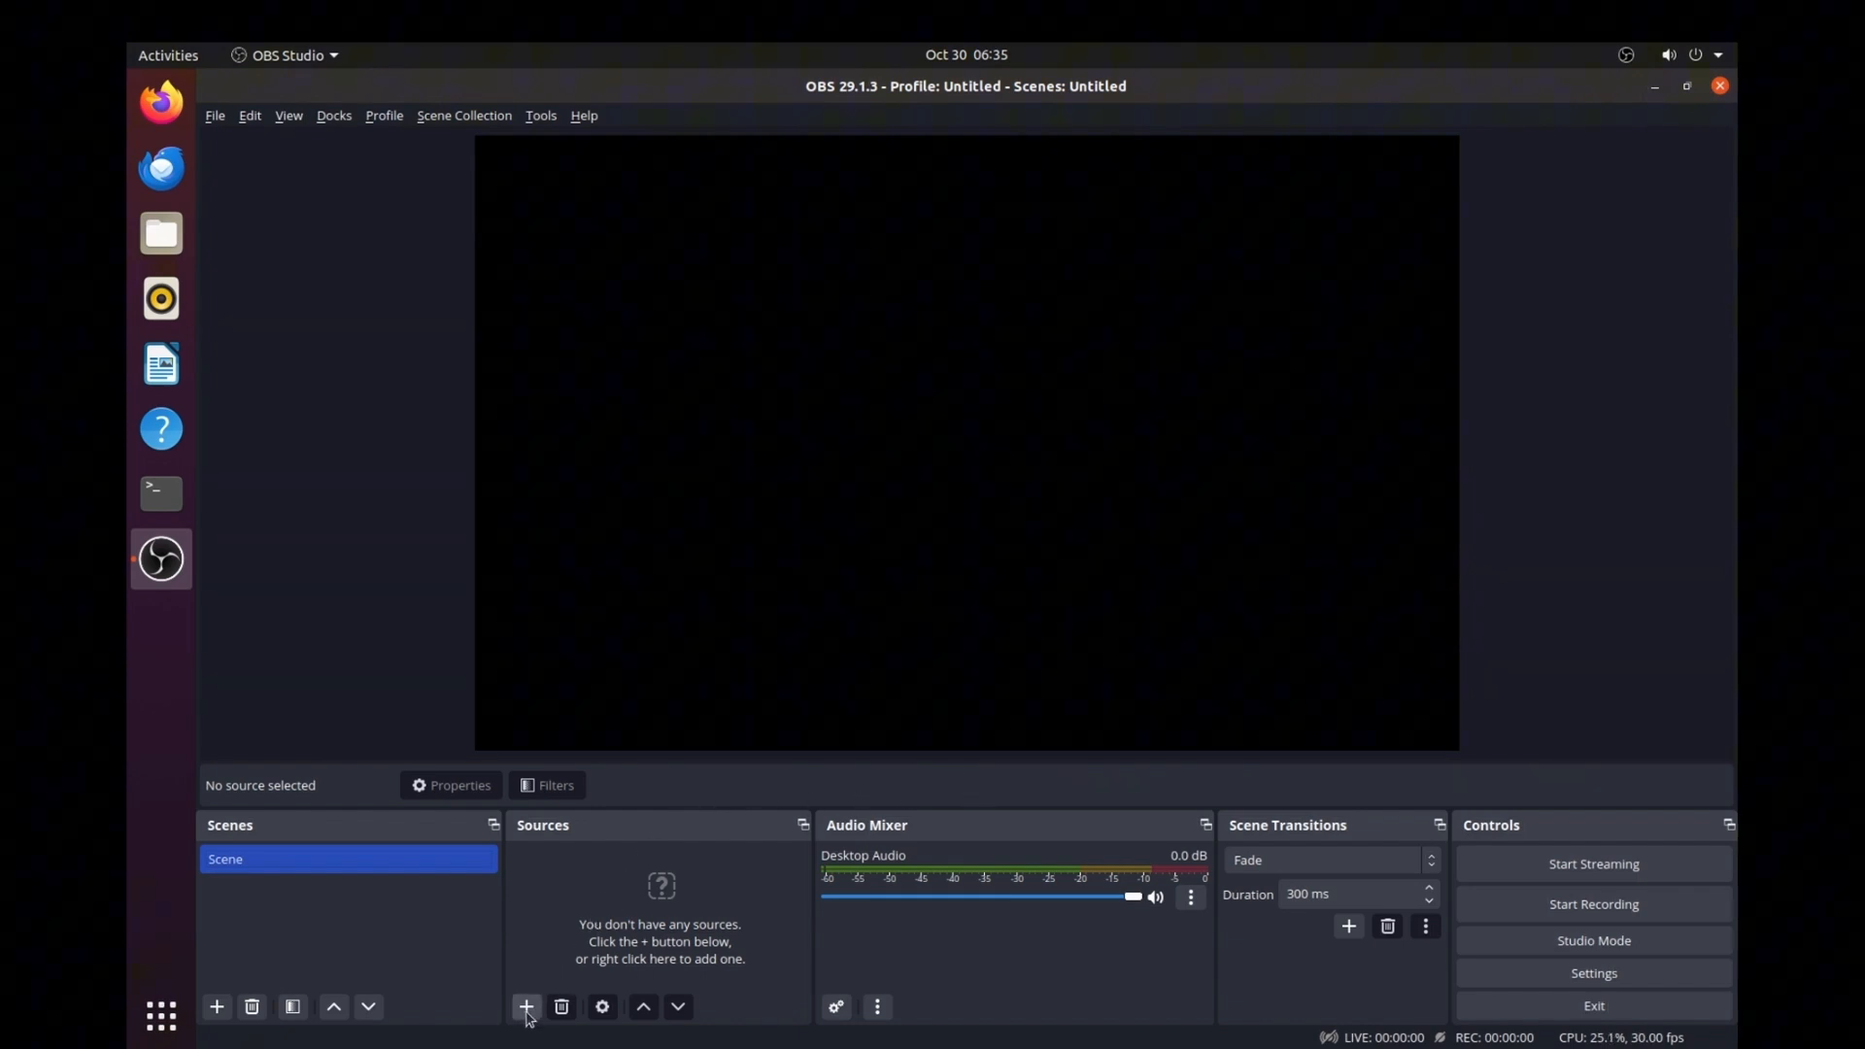
- Add a new Media Source from the Sources list
click(525, 1006)
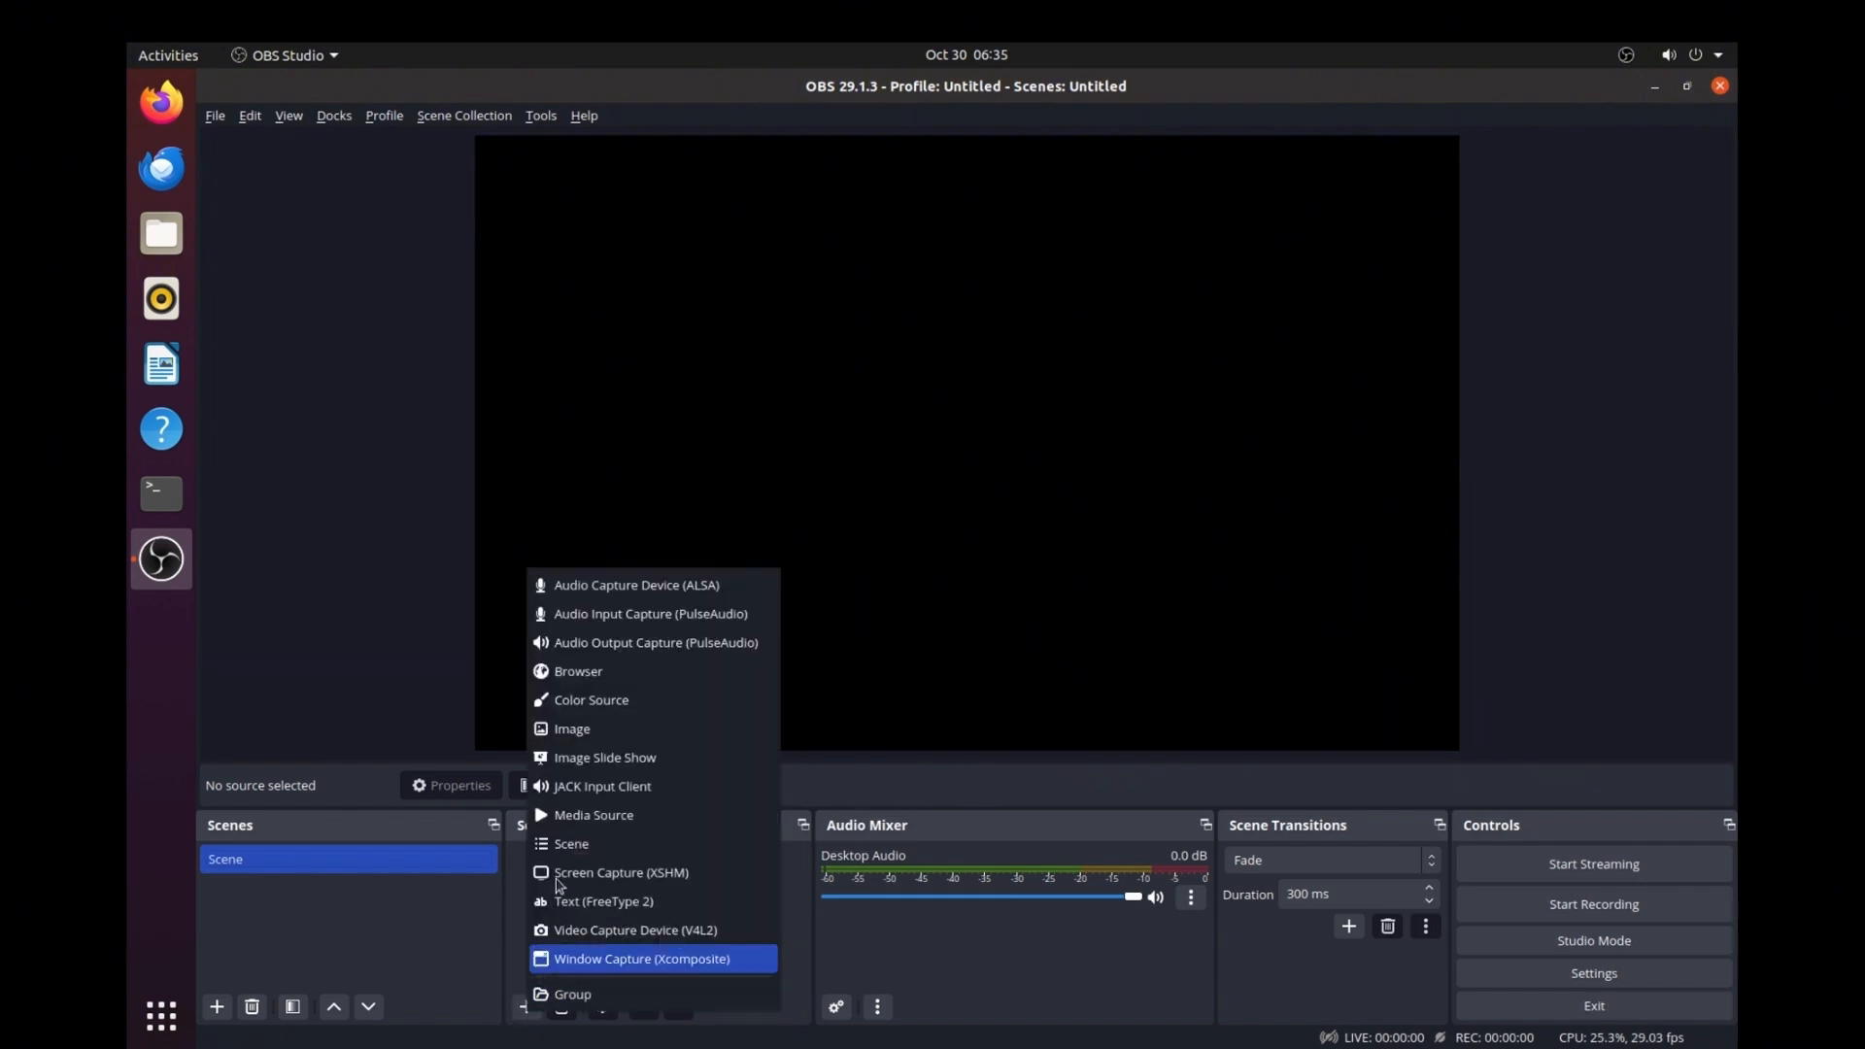
mouse_move(593, 815)
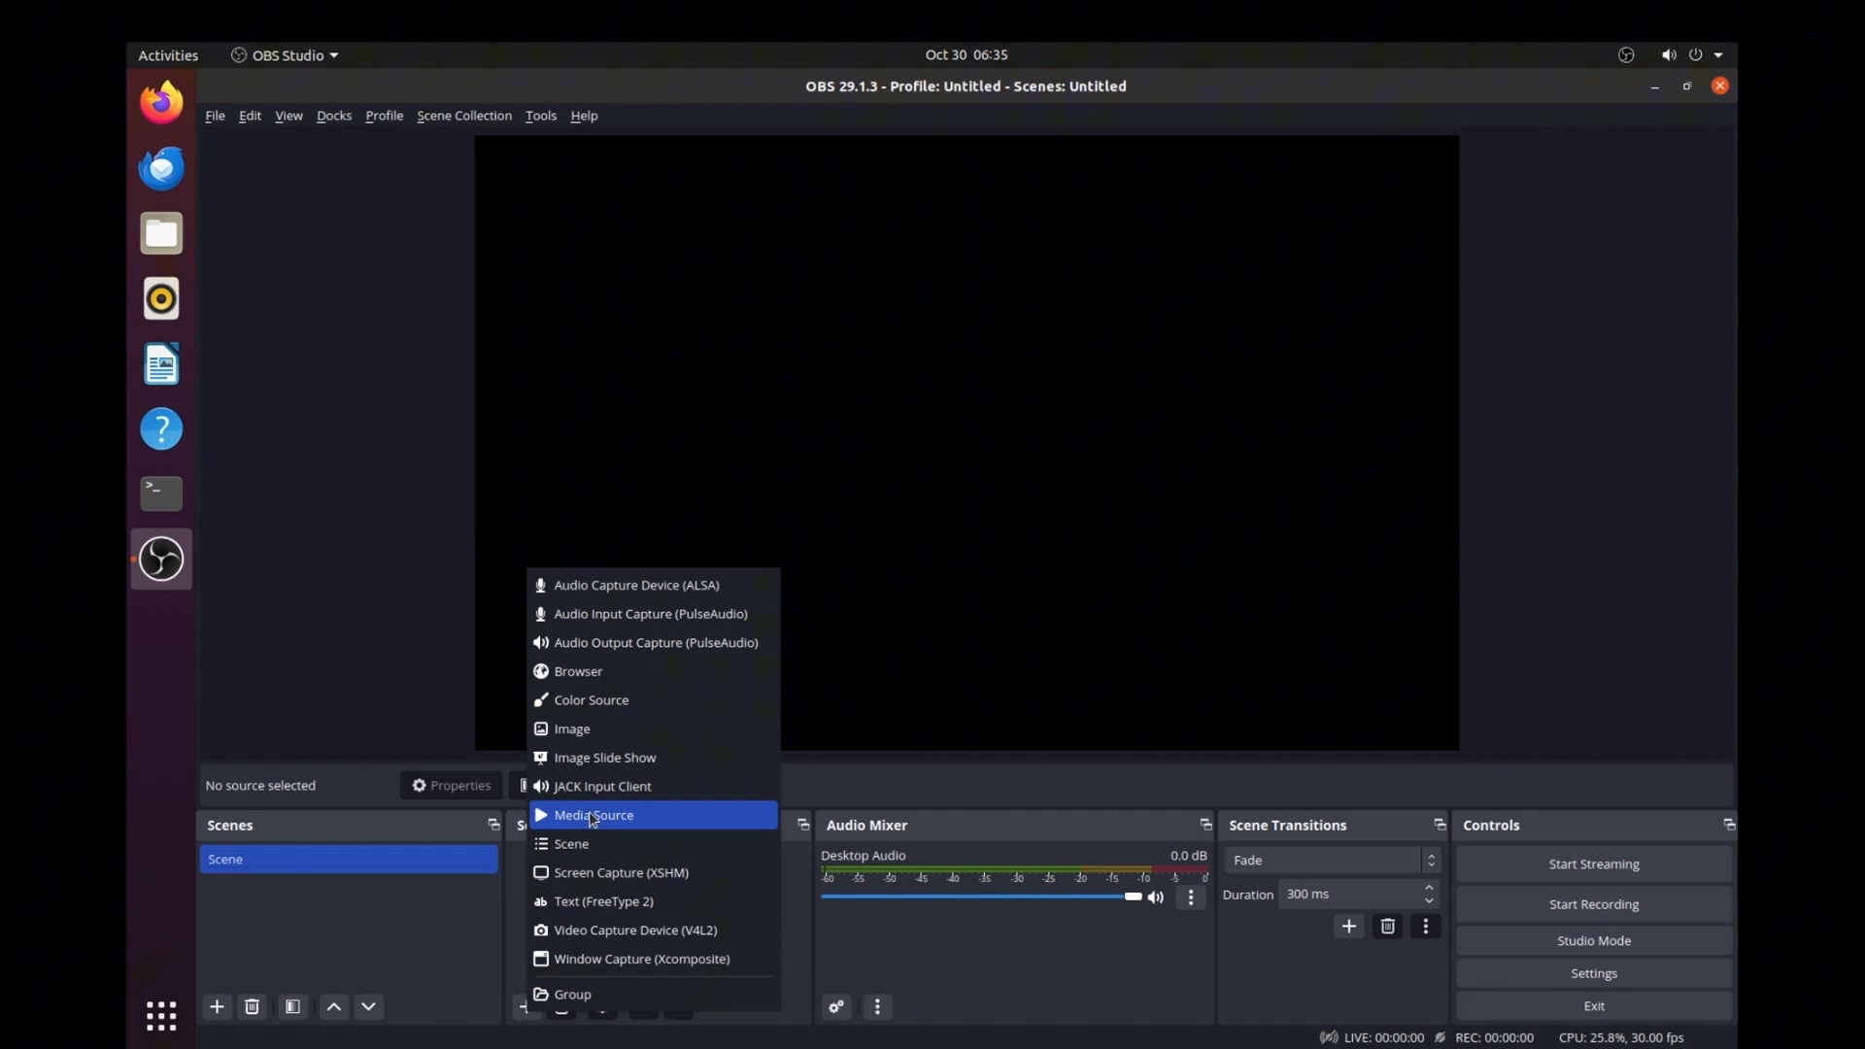
click(593, 815)
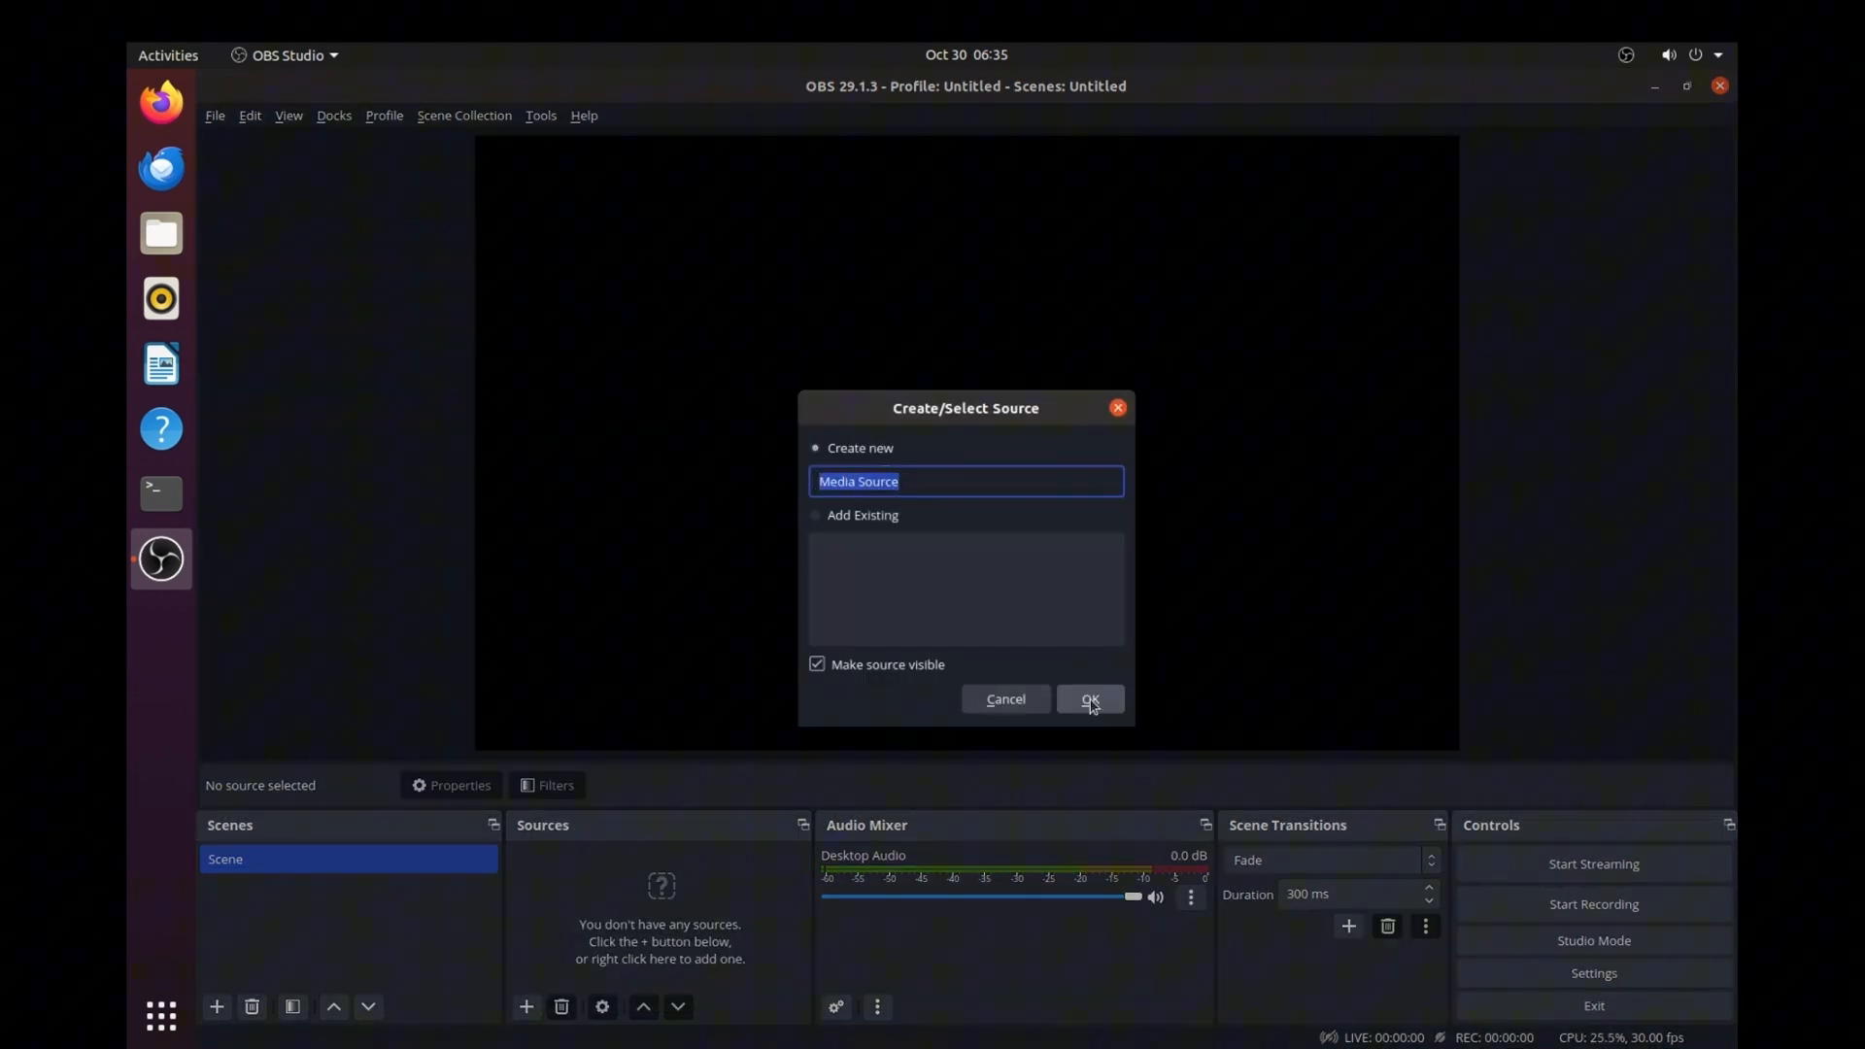
- Confirm the default-named Media Source so its Properties dialog appears
click(1088, 699)
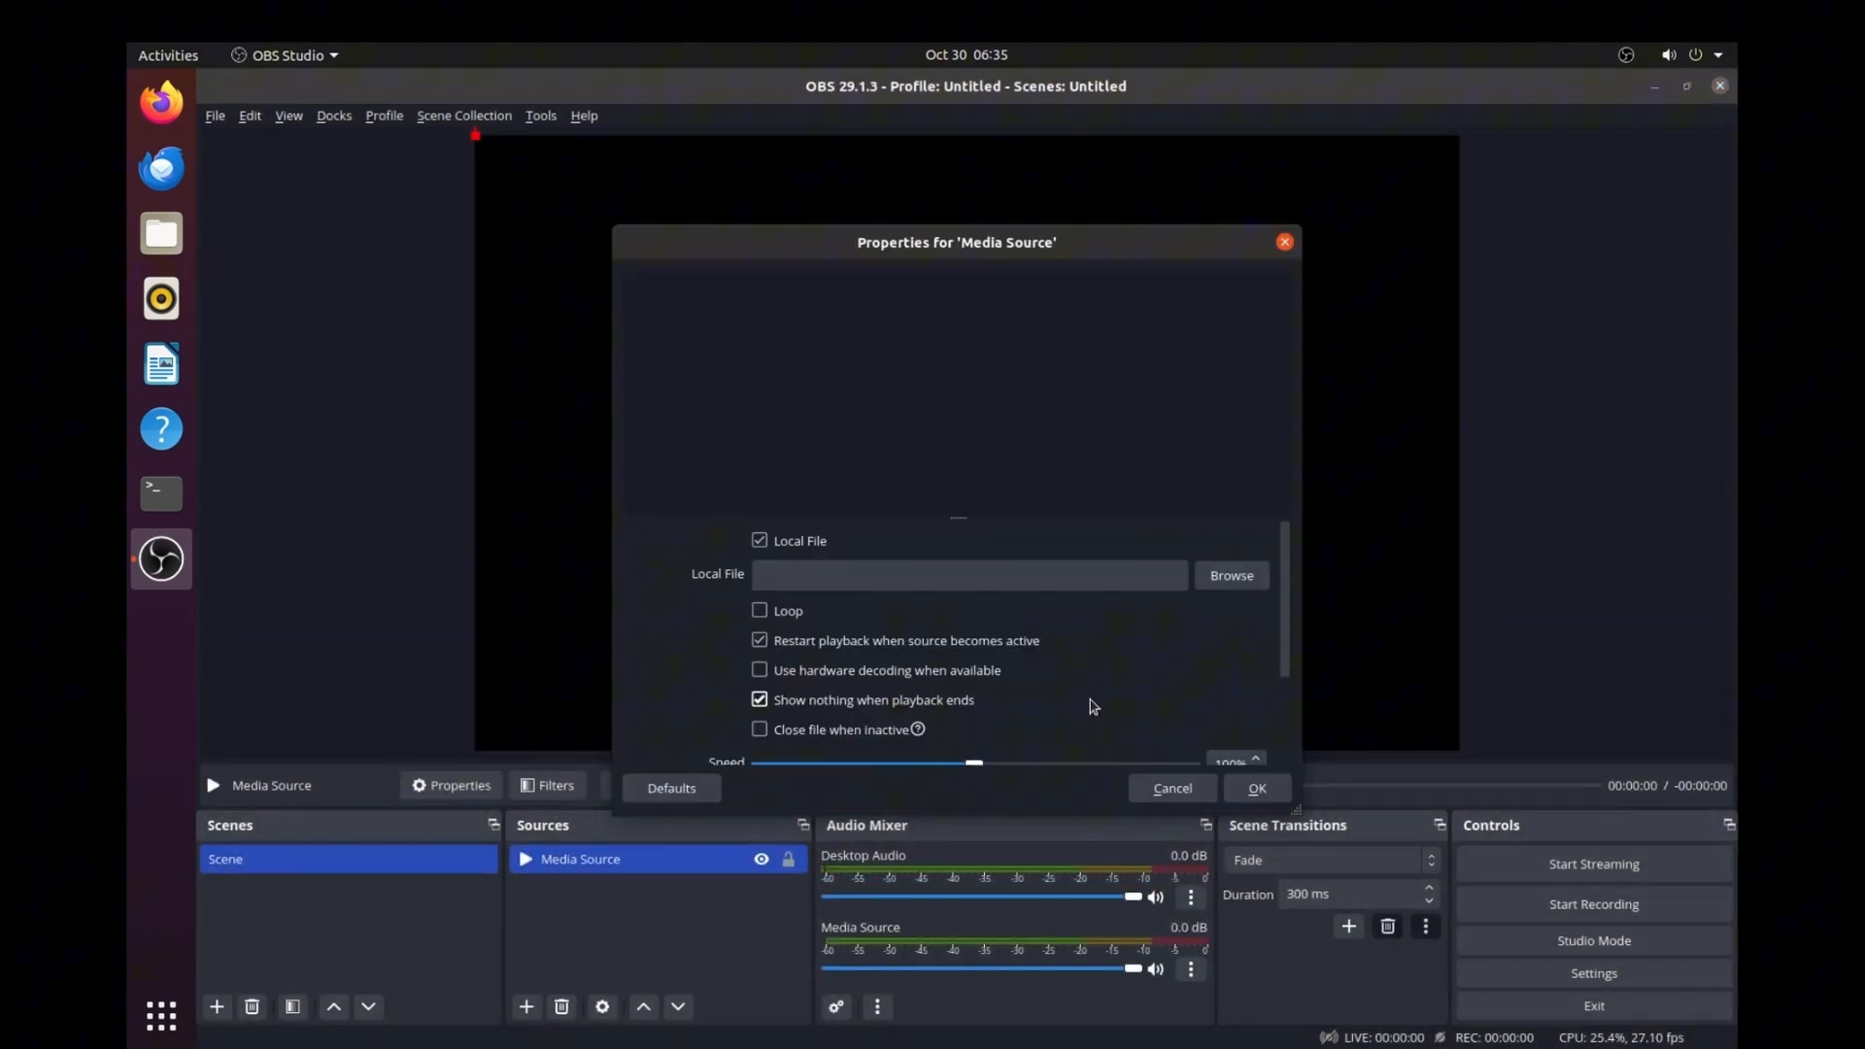
click(968, 574)
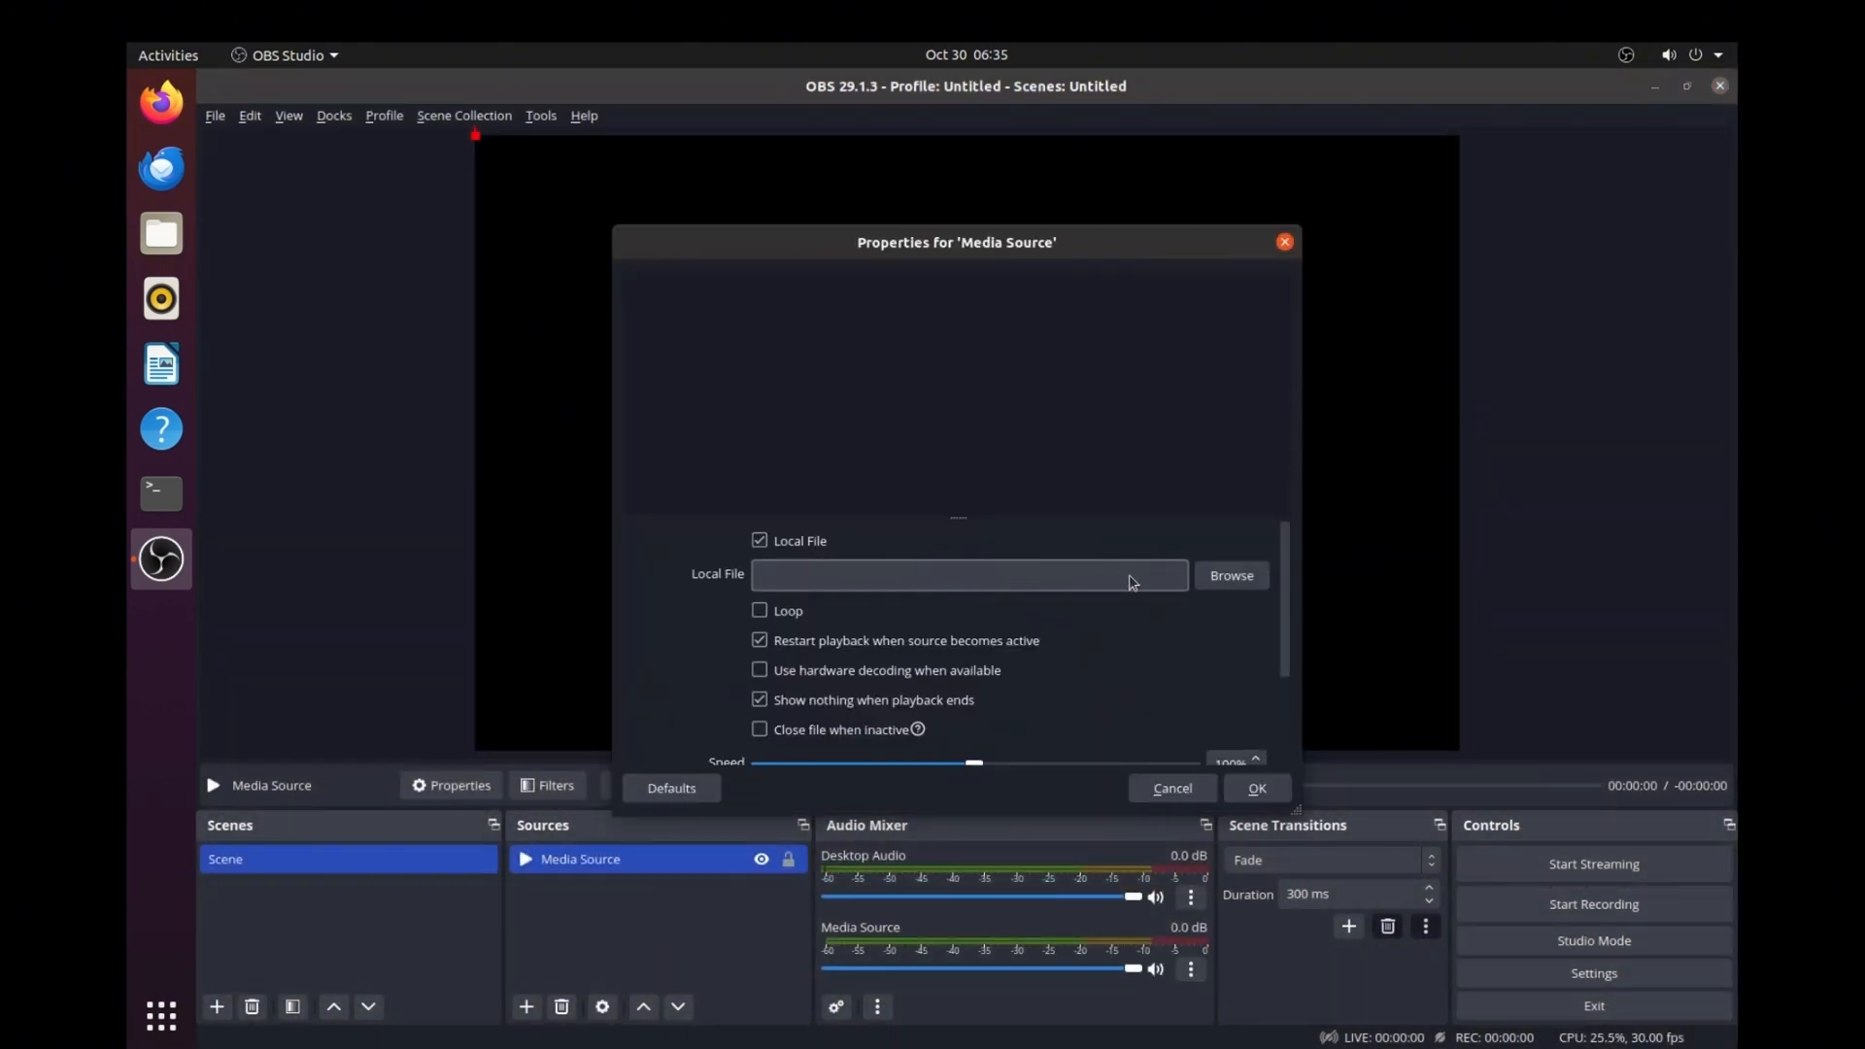
mouse_move(1145, 583)
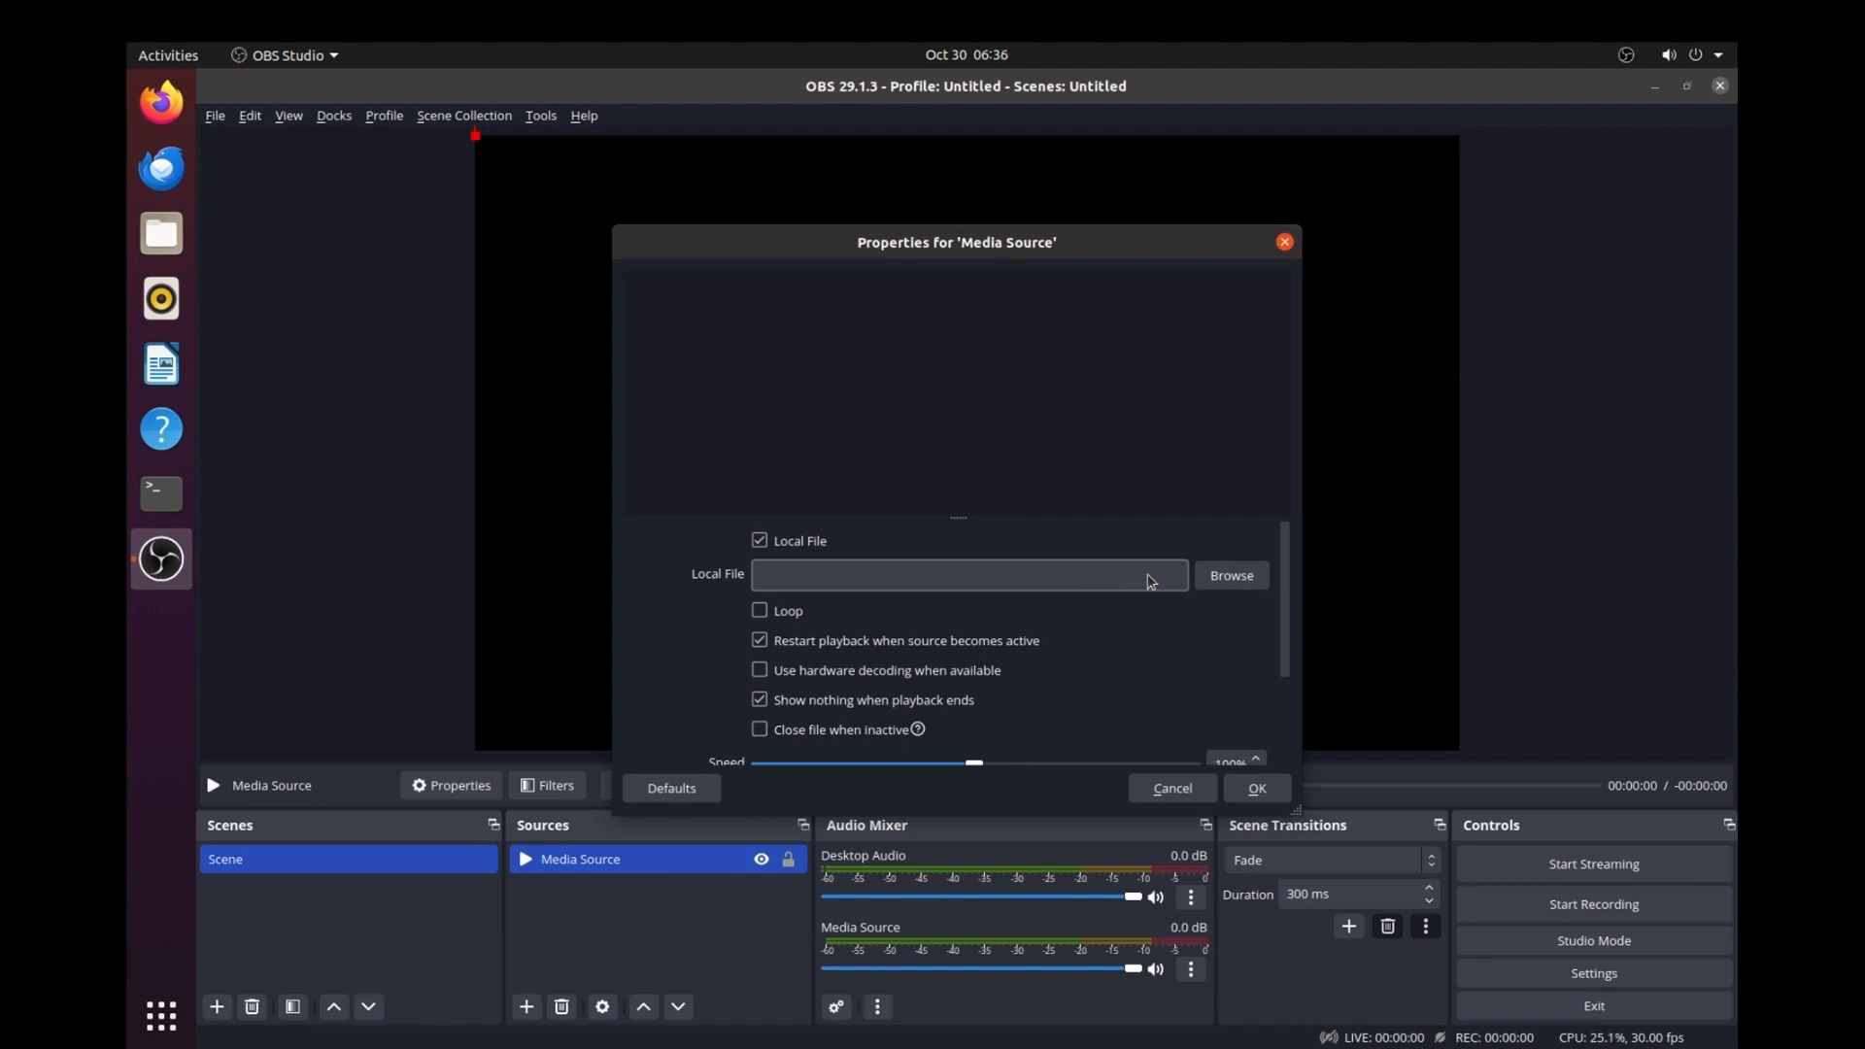
- Choose the first .mp4 from the Videos folder as the local file
click(1229, 574)
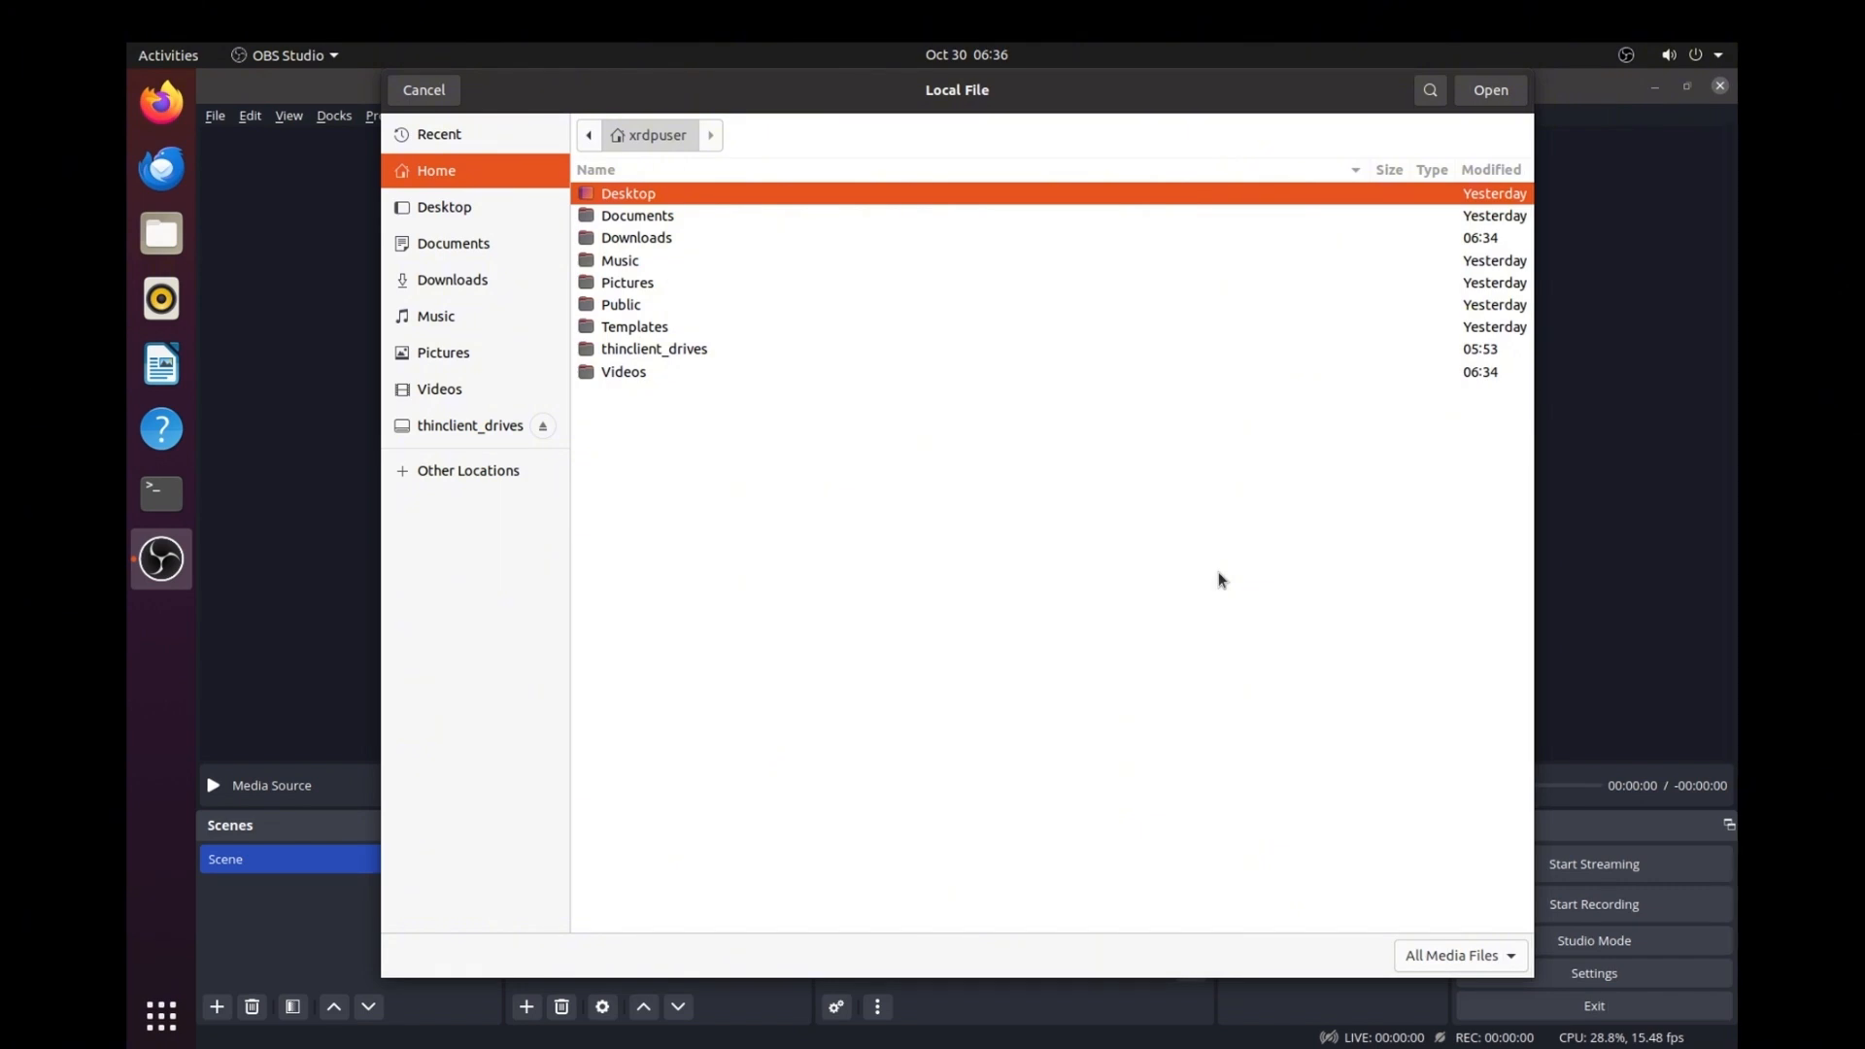
mouse_move(439, 395)
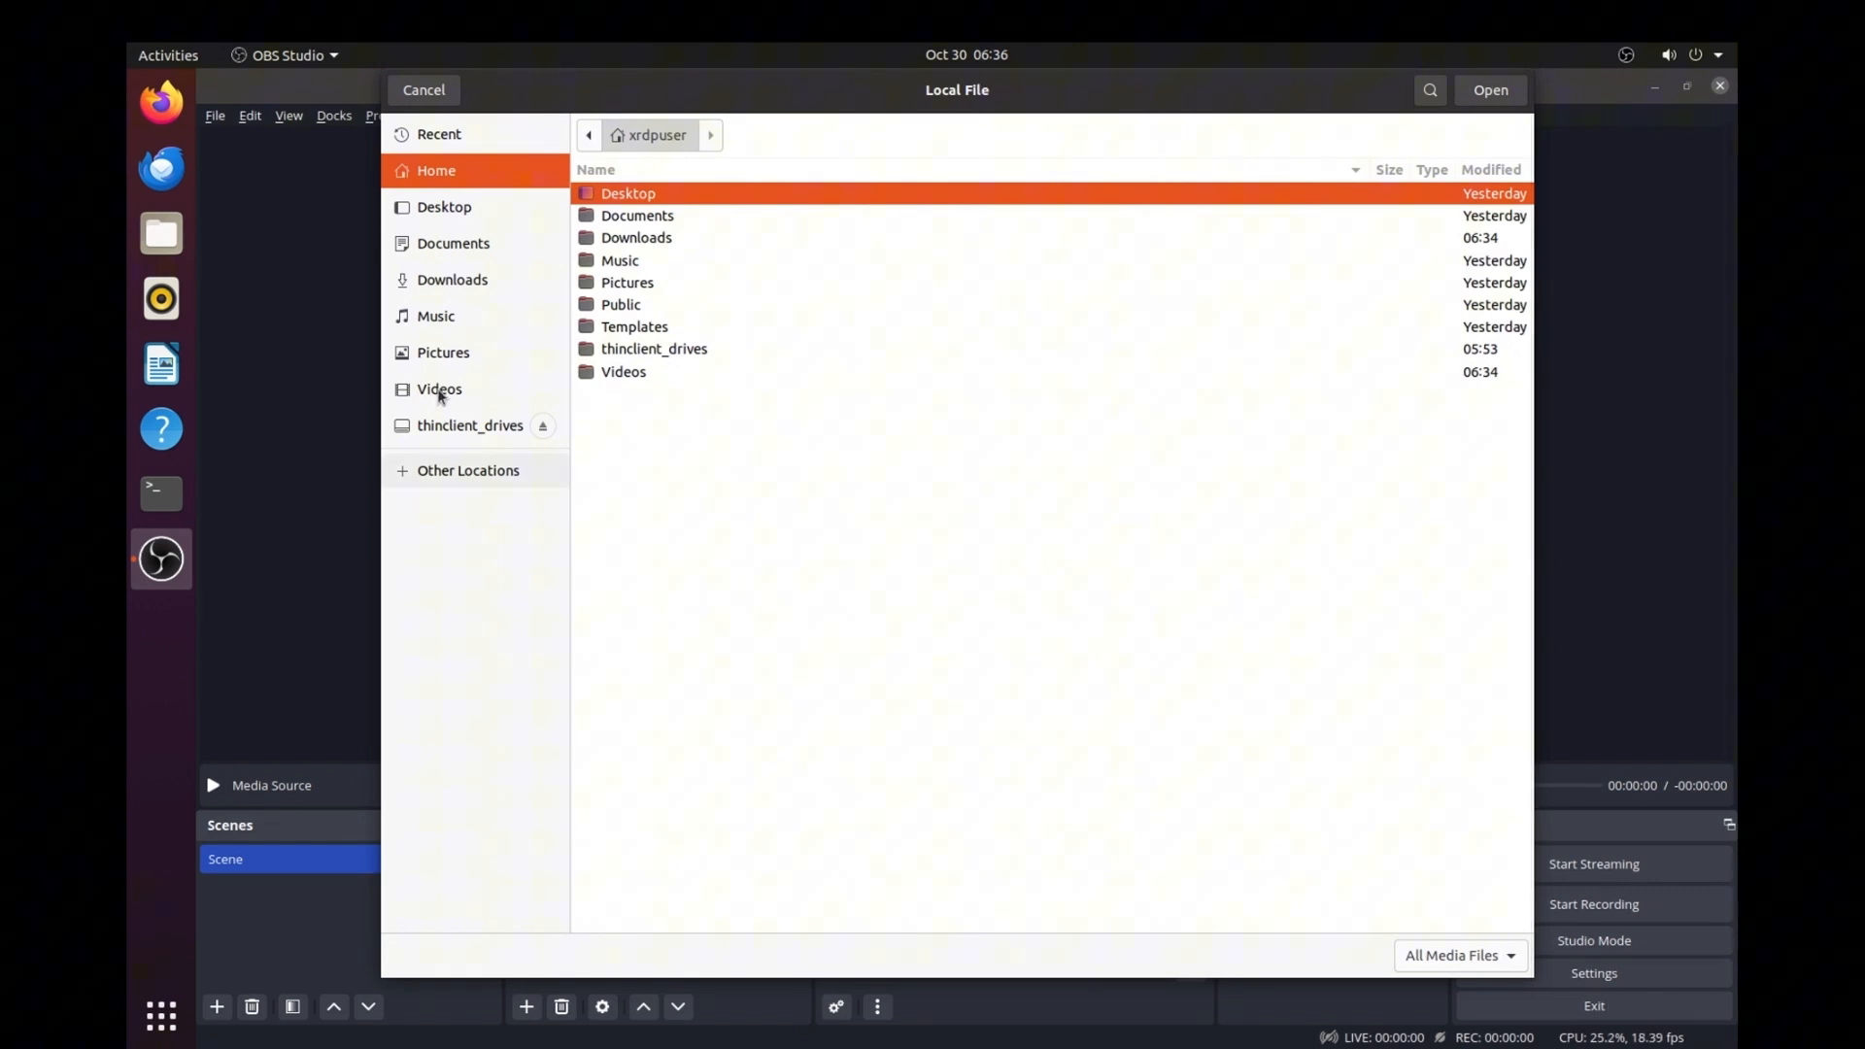
click(439, 388)
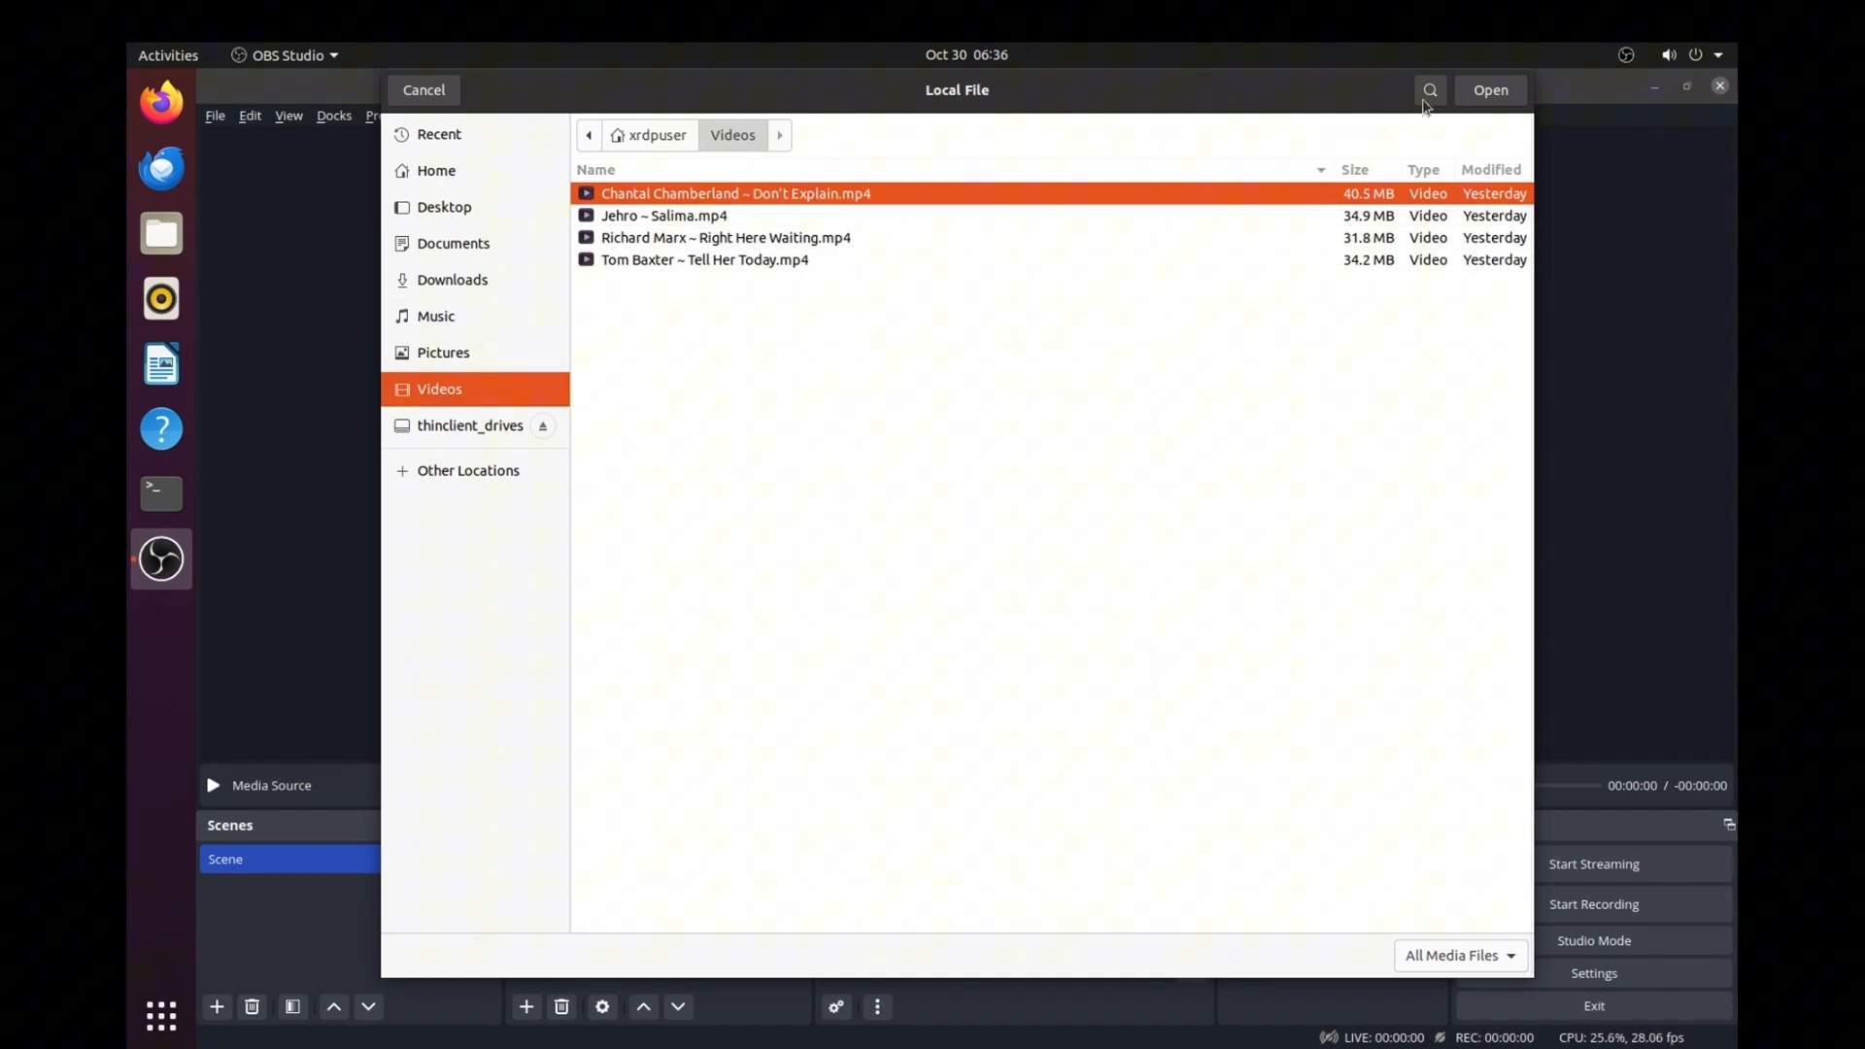
click(1489, 90)
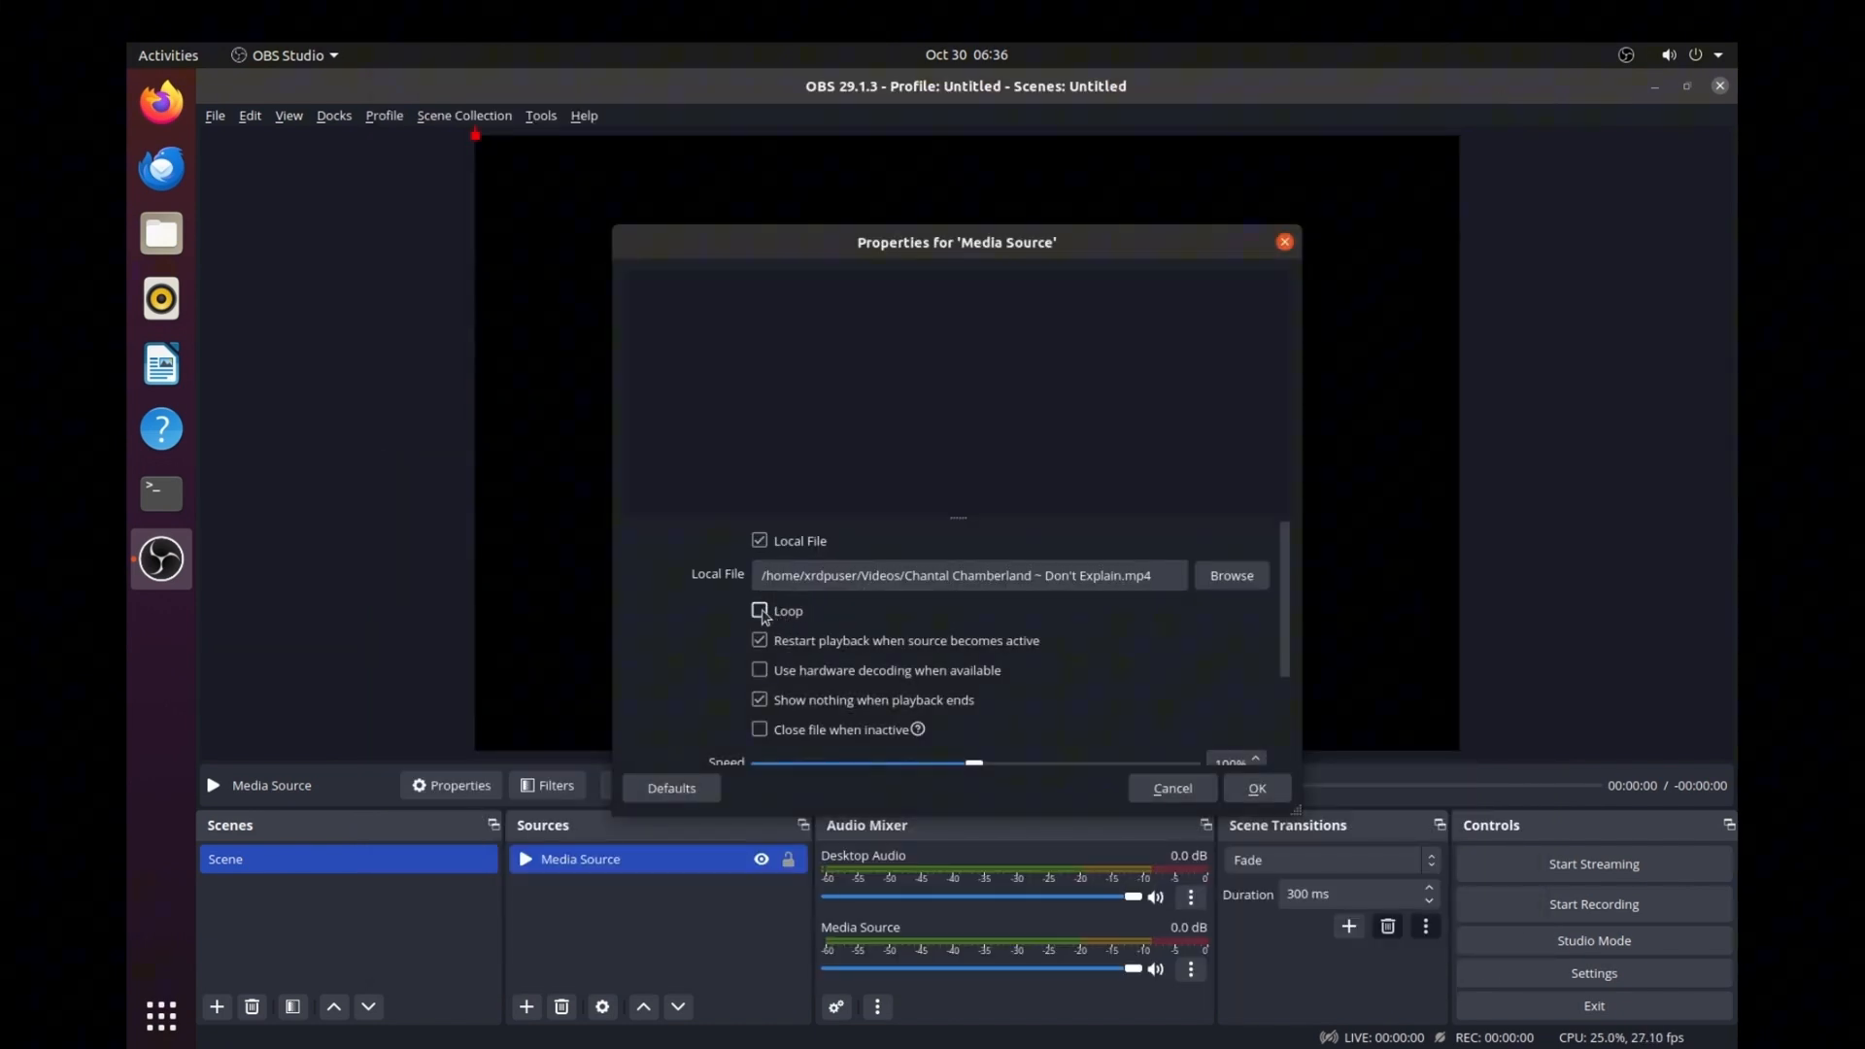
- Enable Loop on the Media Source and apply its properties
click(759, 610)
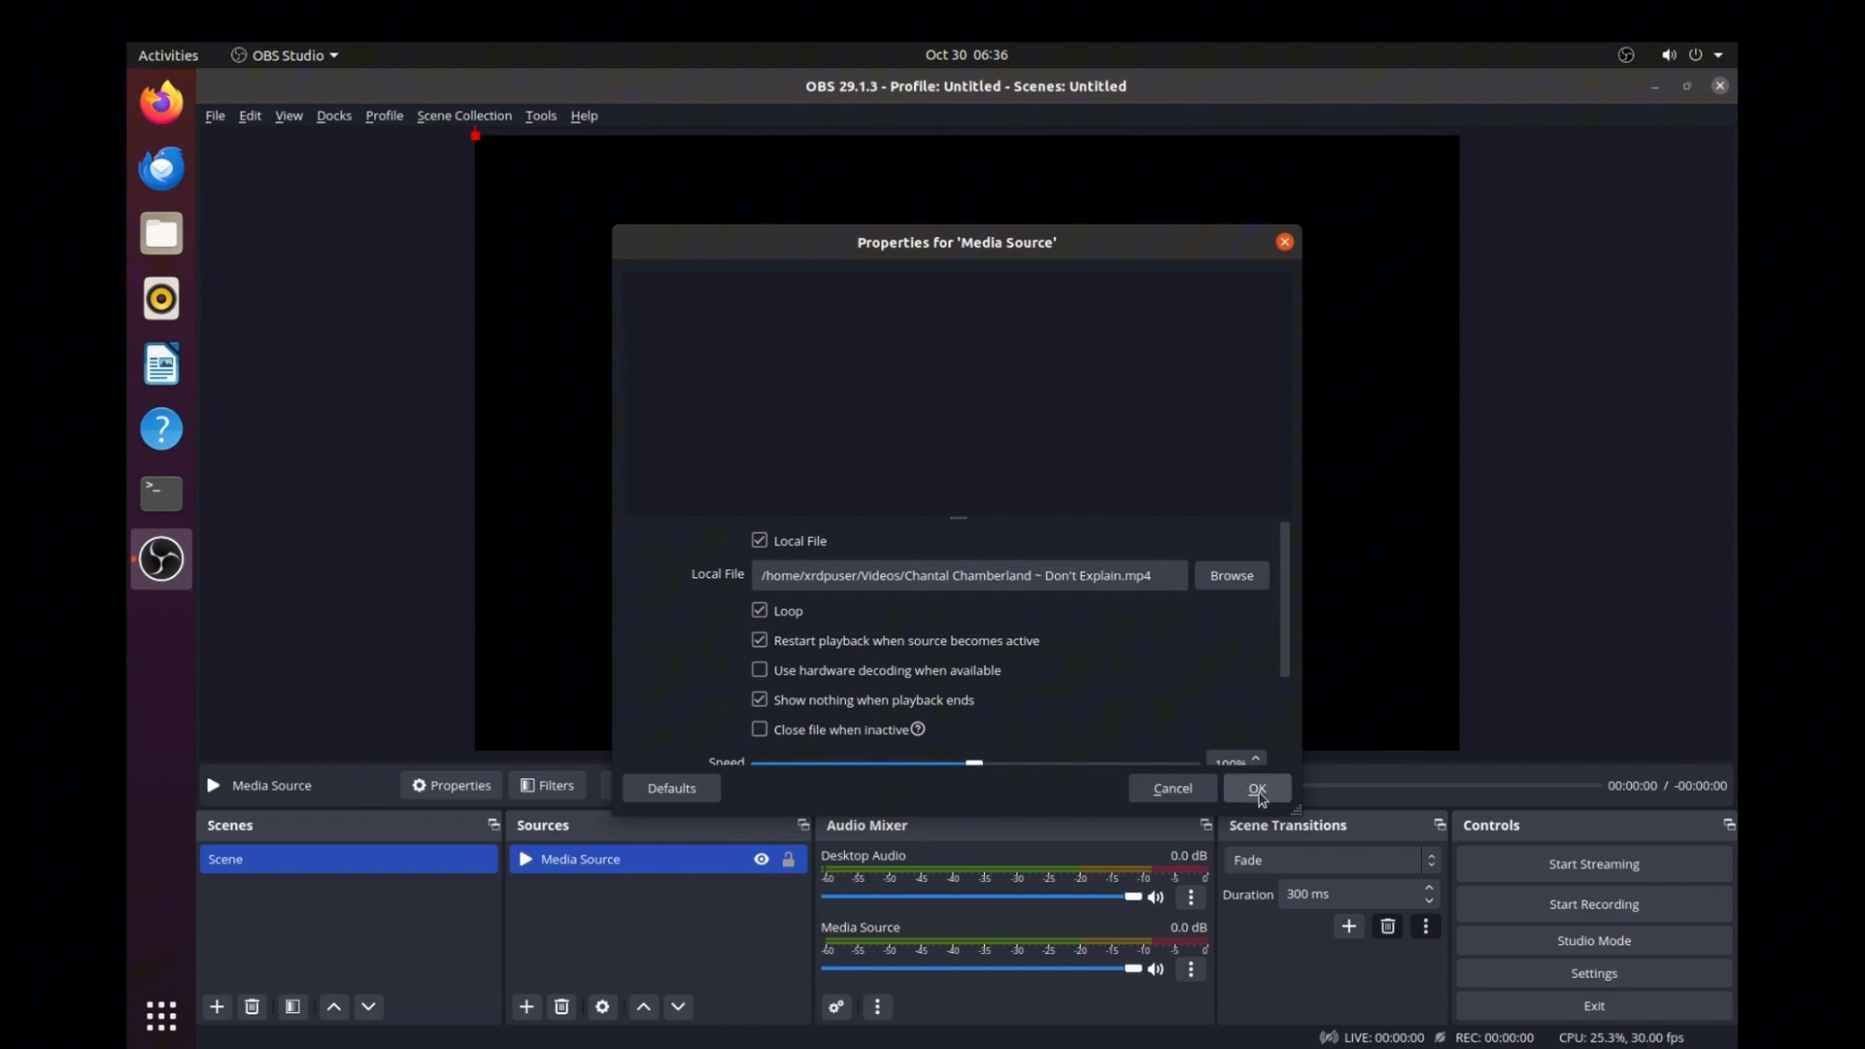
click(1254, 789)
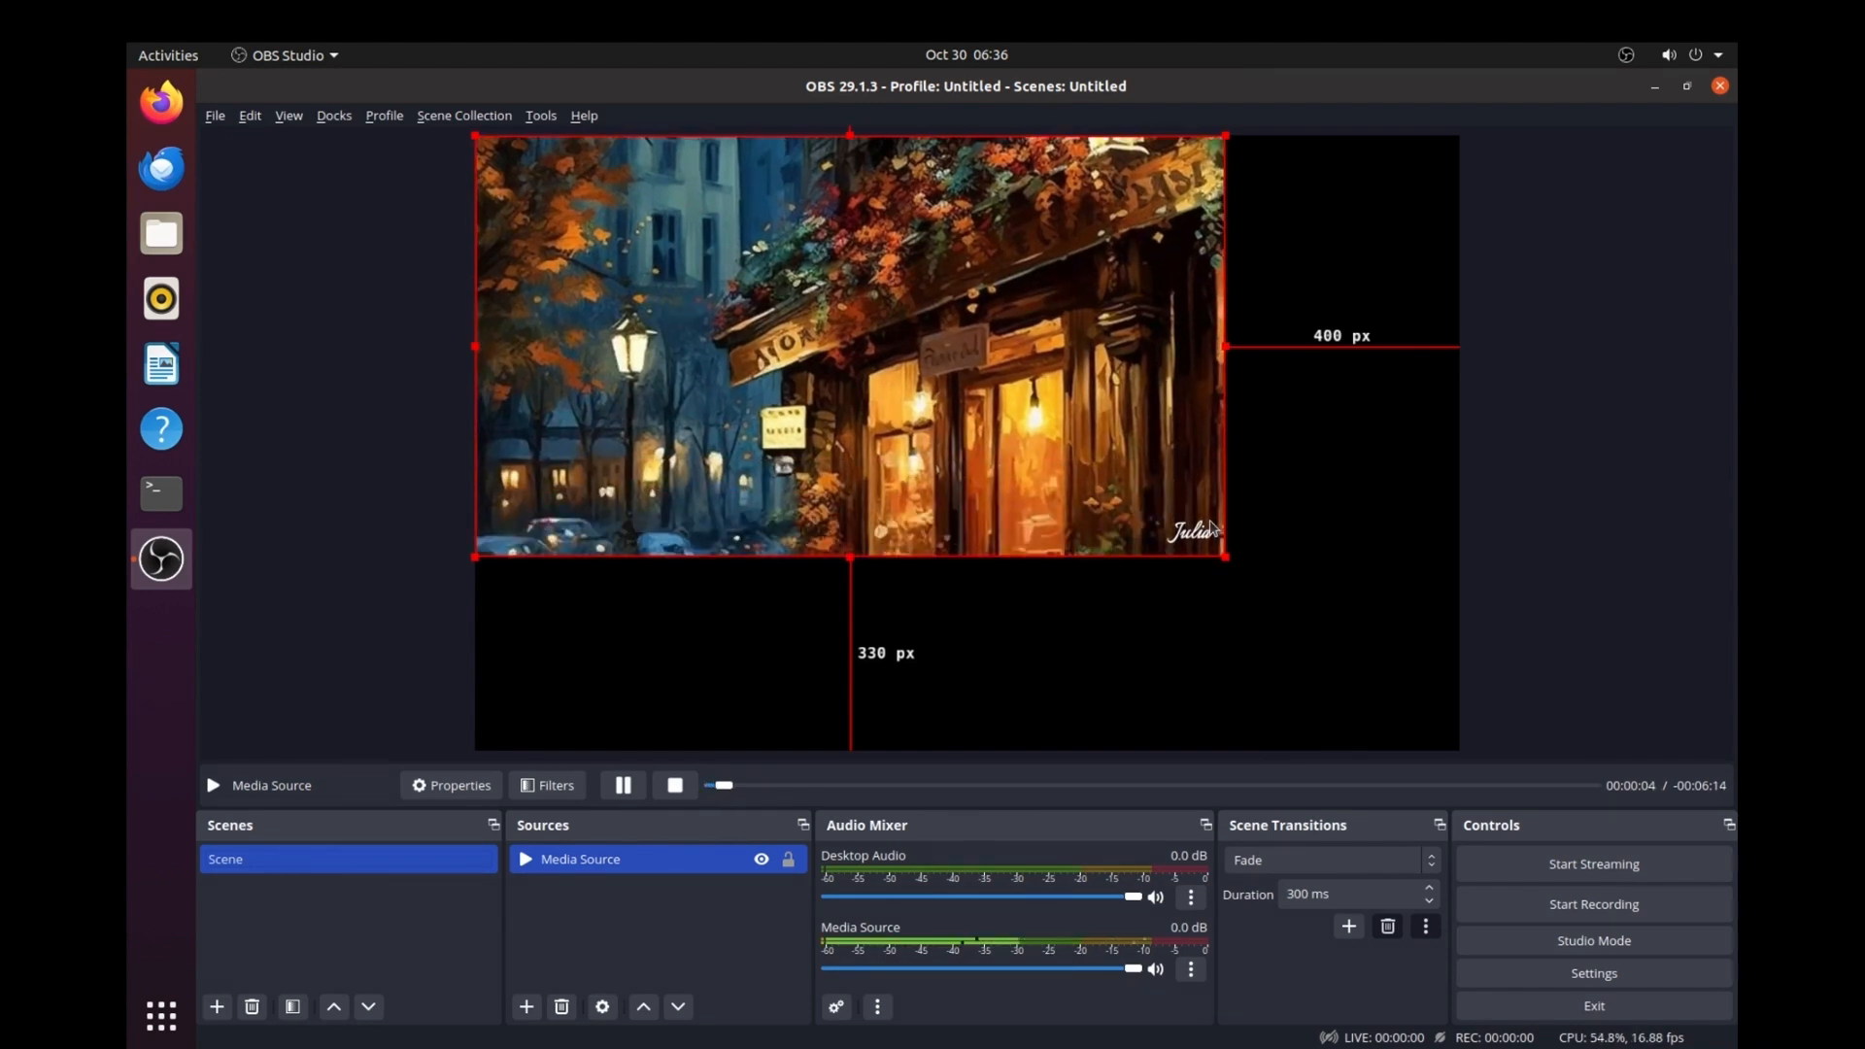
- Apply Transform > Fit to screen so the video fills the canvas
right_click(847, 345)
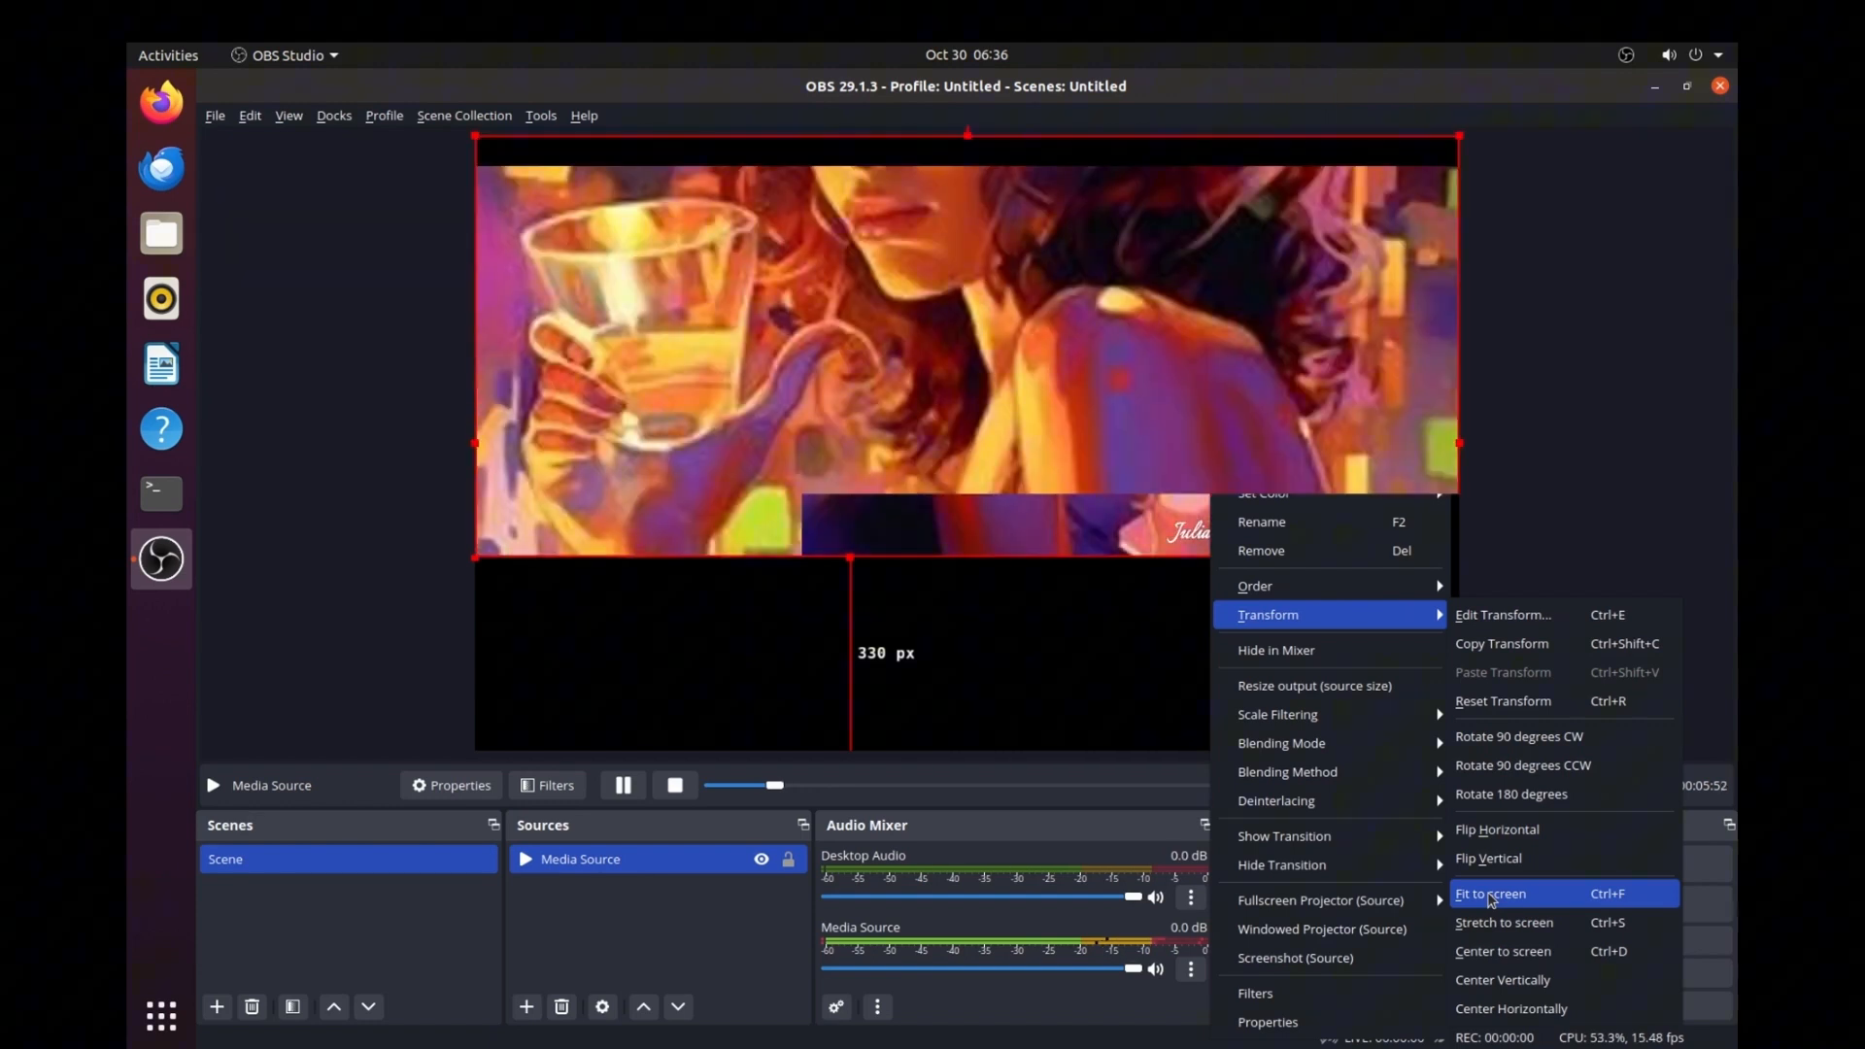
click(1490, 894)
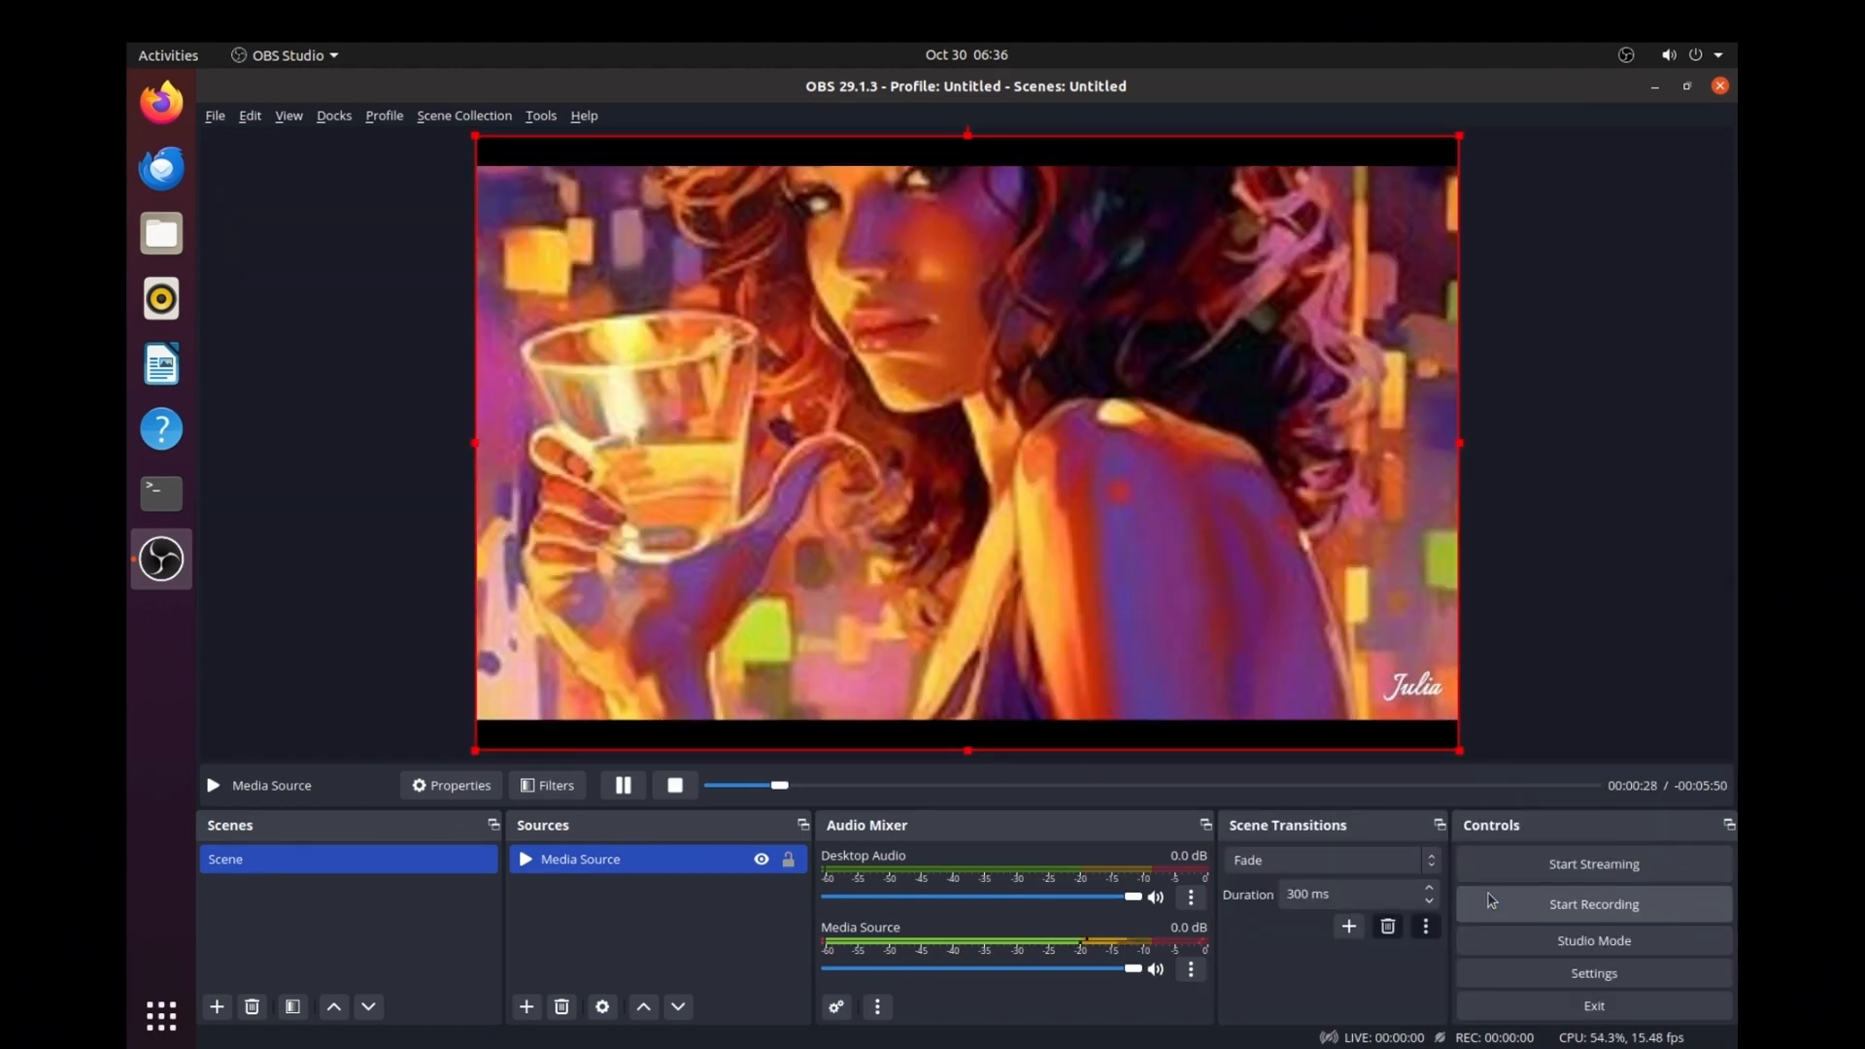